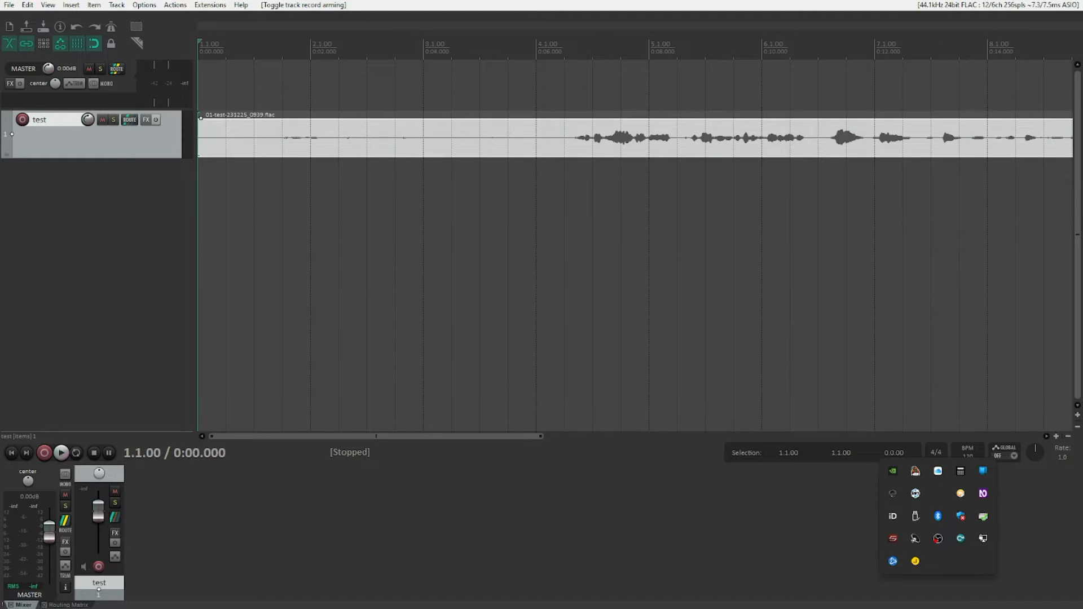
Audition the voice recording, then bring up the plugin list for the test track.
left_click(61, 453)
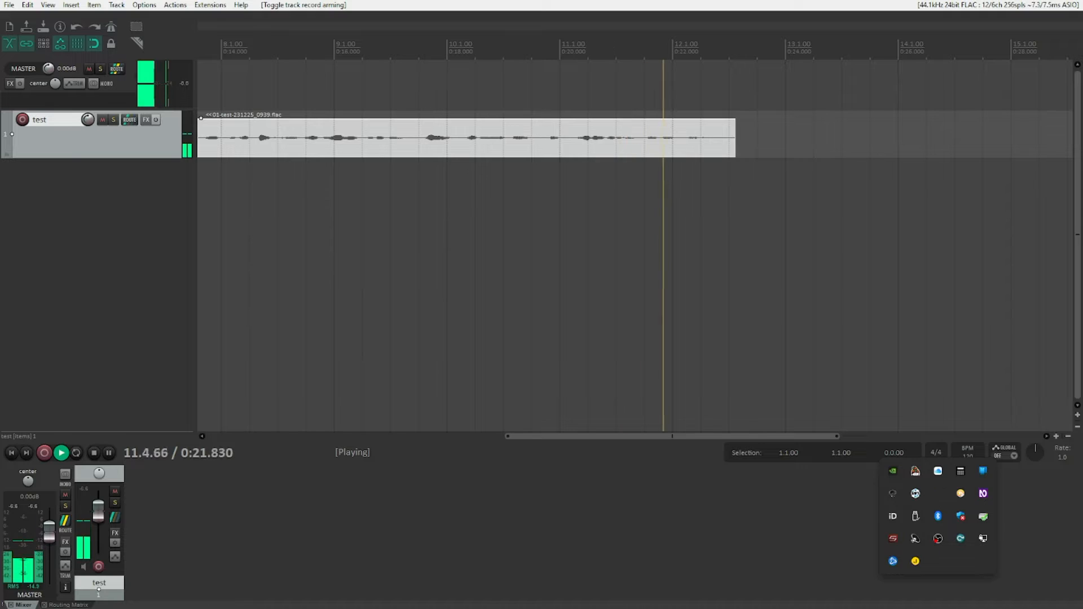
left_click(93, 452)
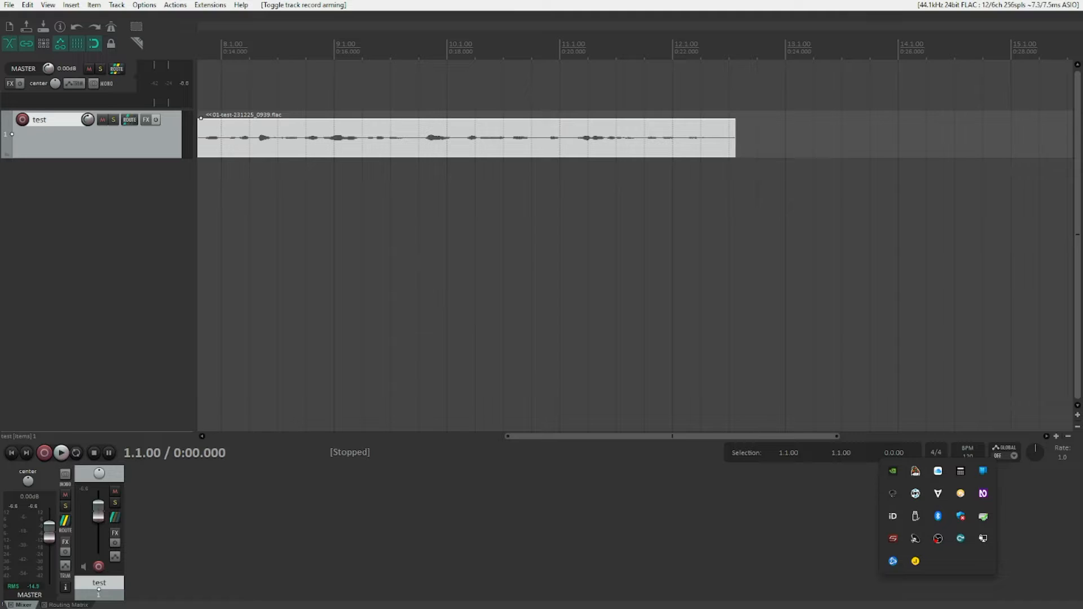
left_click(88, 68)
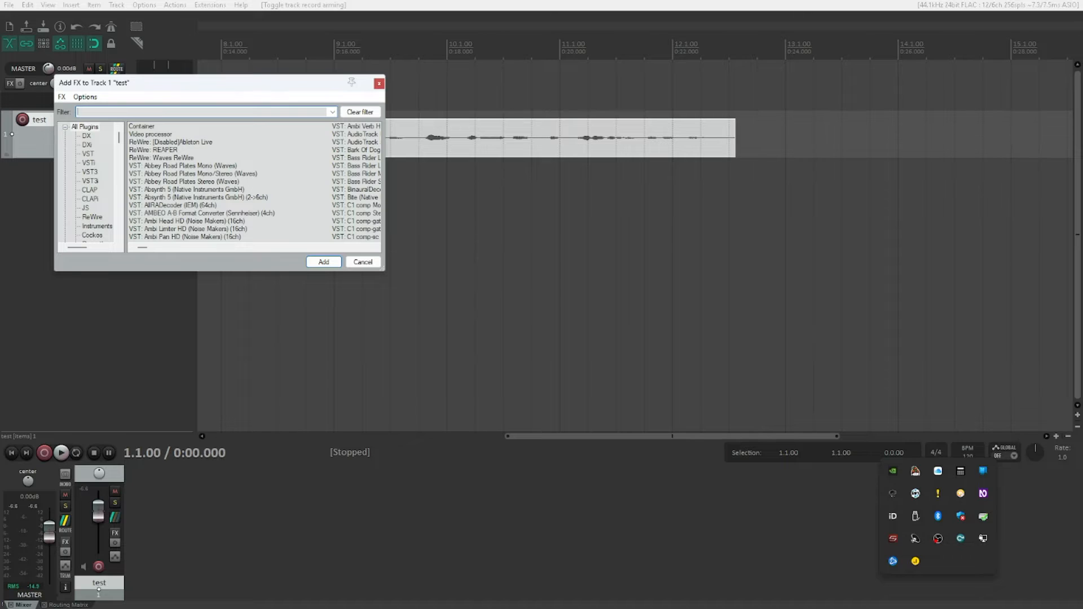
Add JS: Loudness Meter Peak/RMS/LUFS (filtered with 'loud') and show its parameter settings.
type("loudness")
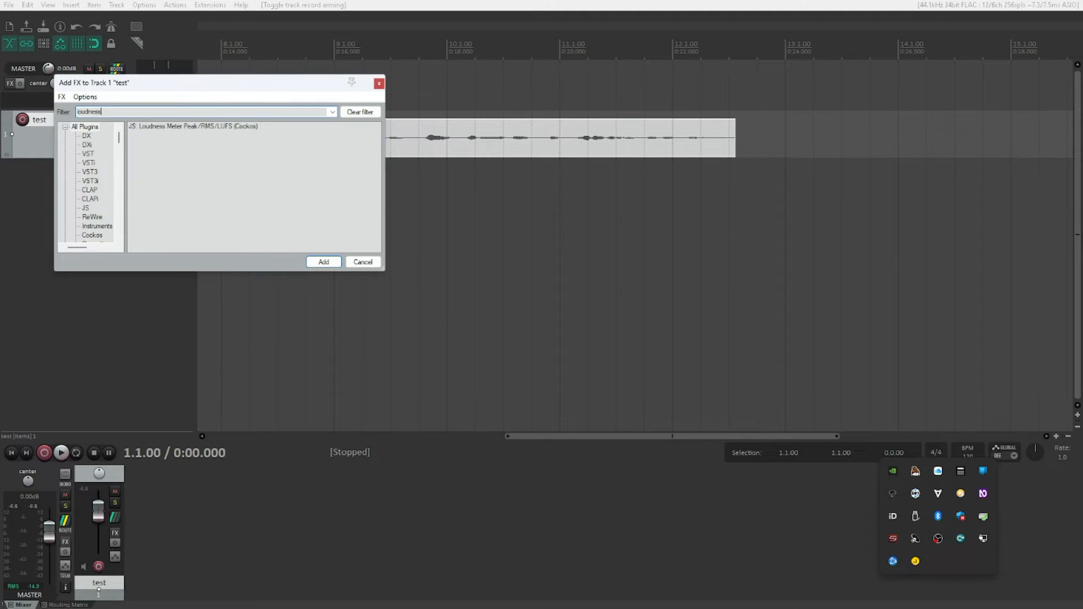
left_click(193, 126)
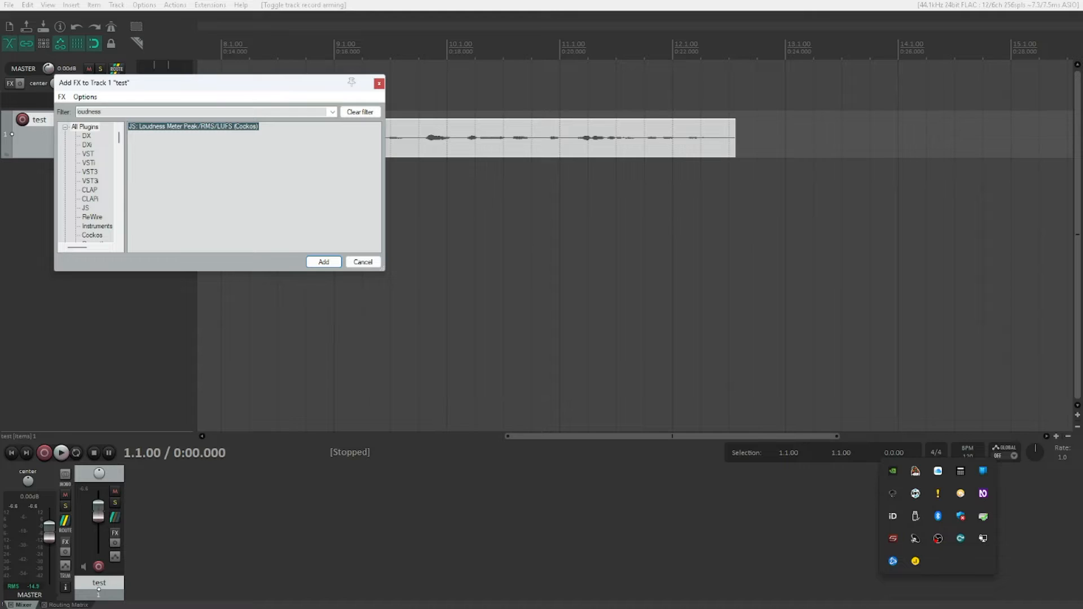
left_click(323, 261)
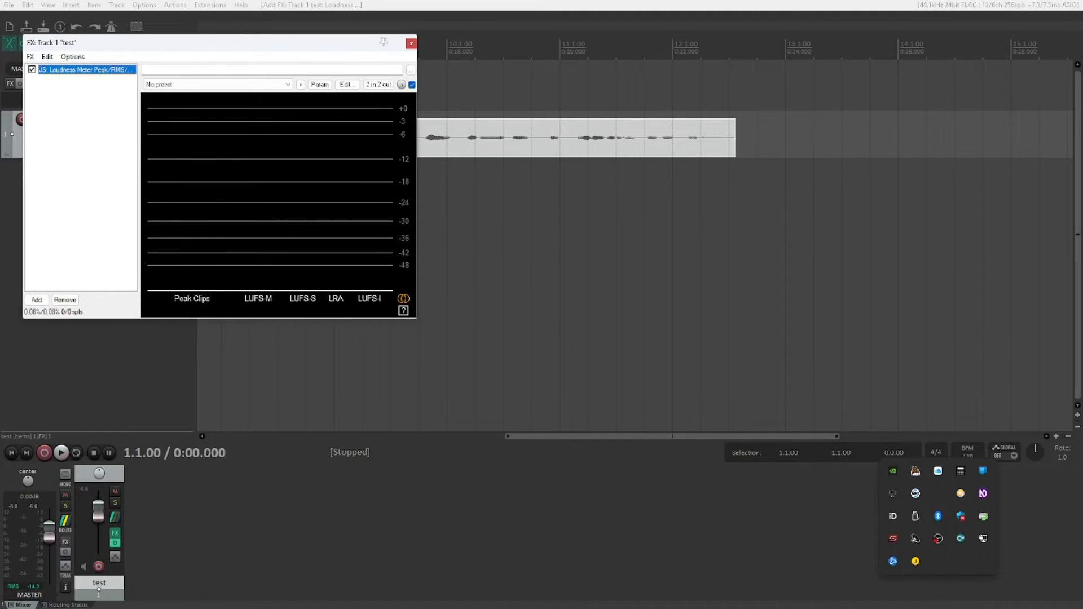
left_click(410, 43)
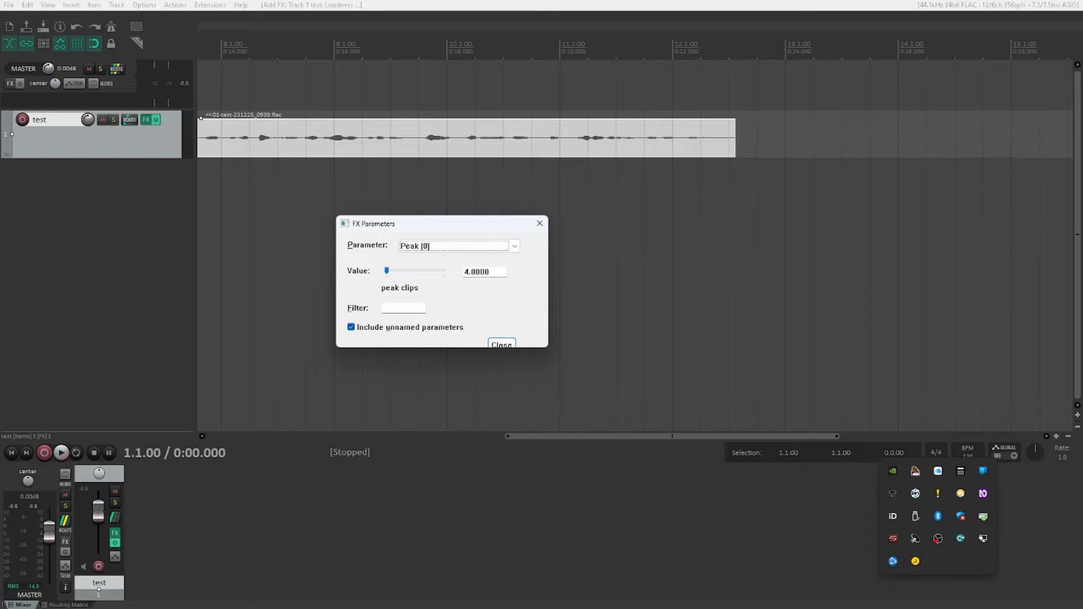
left_click(515, 246)
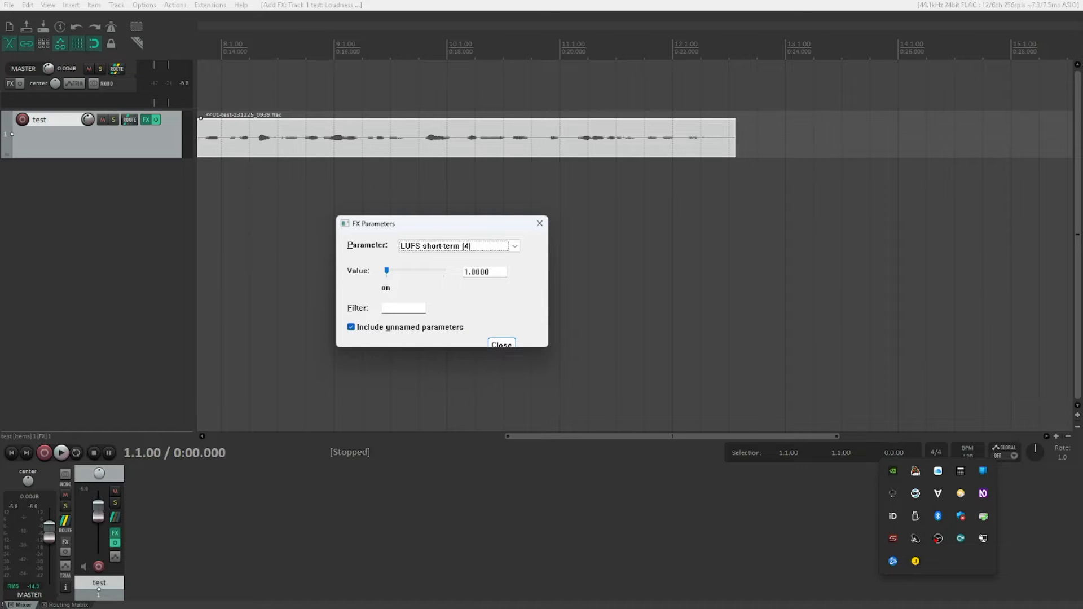
left_click(514, 246)
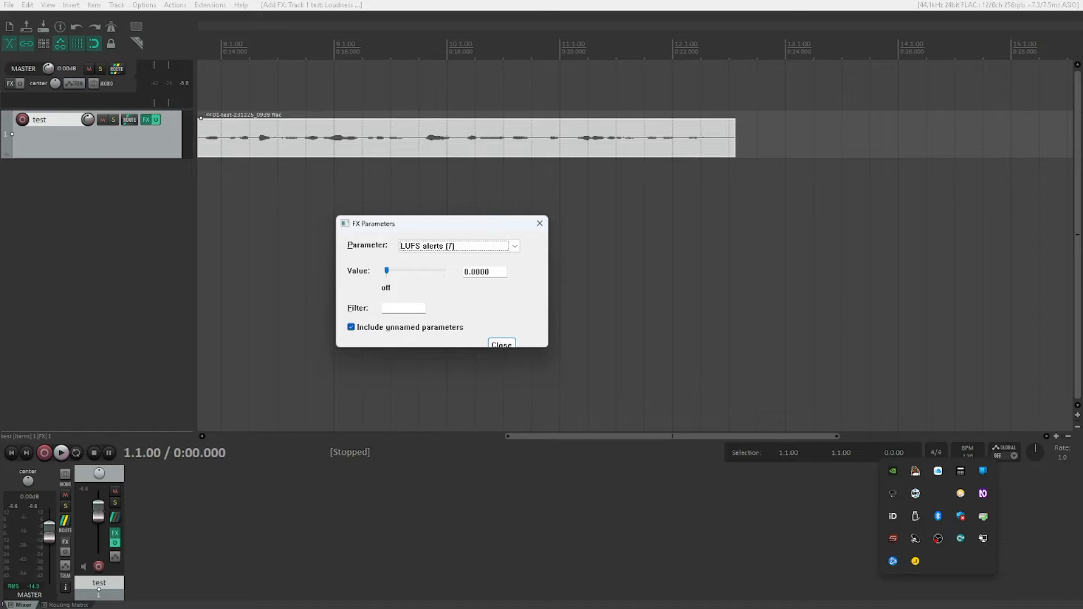
left_click(458, 246)
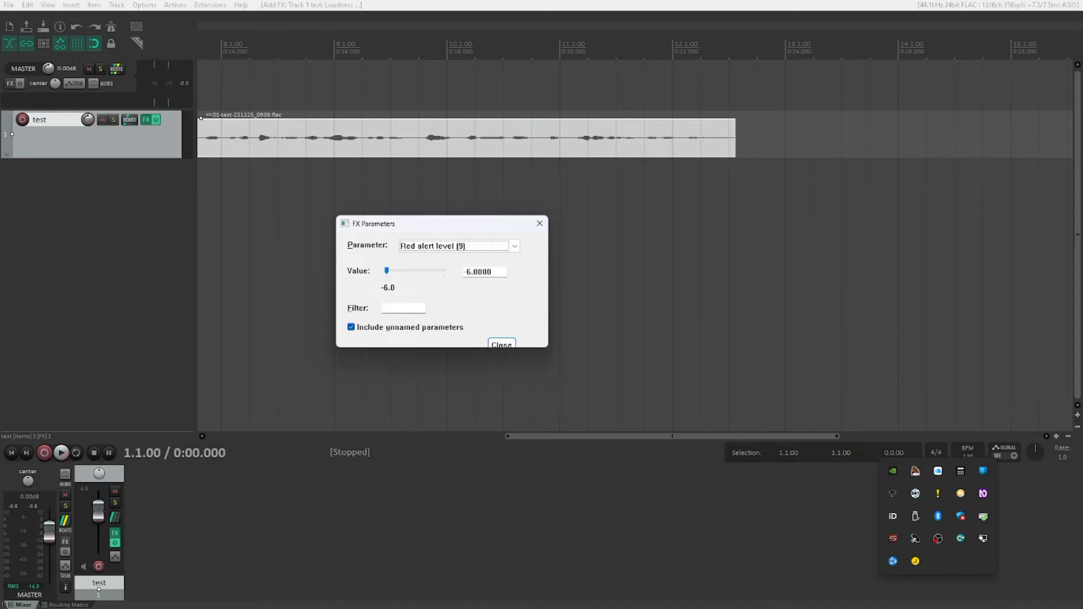
left_click(514, 246)
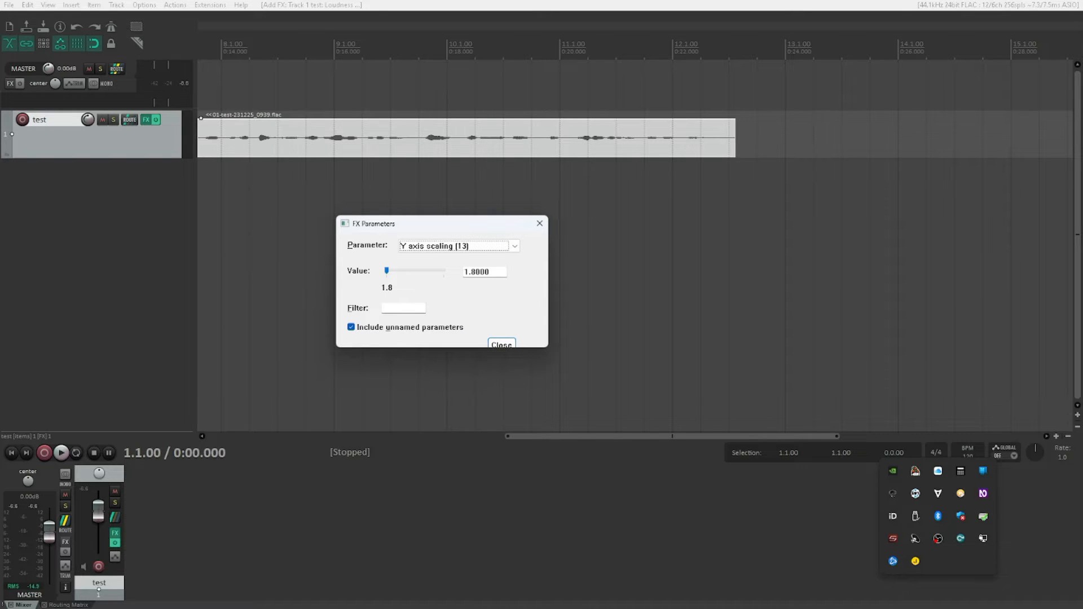
left_click(459, 245)
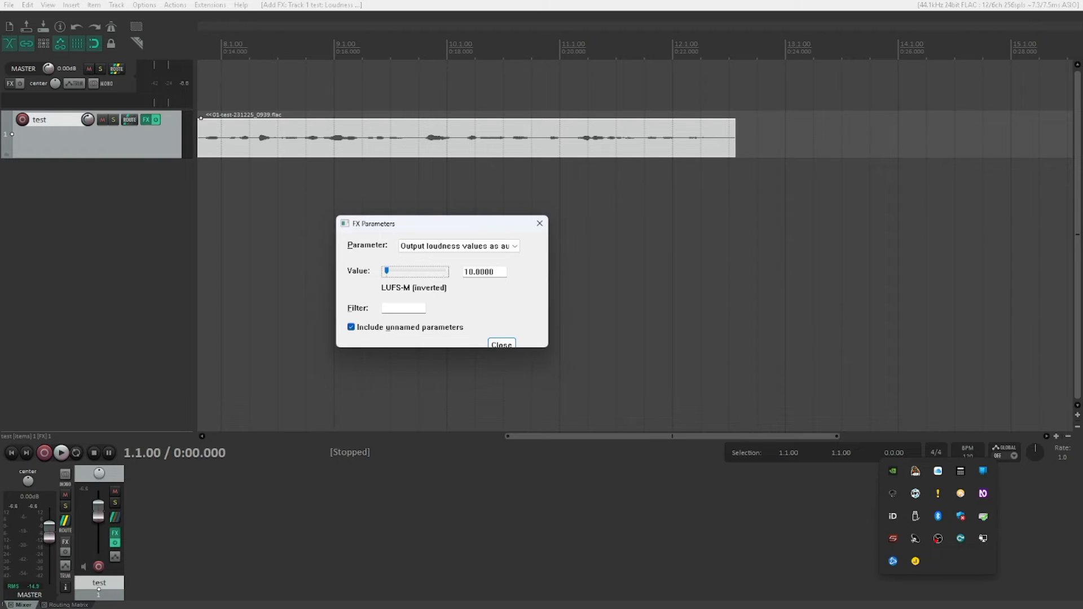
Dismiss the loudness meter's parameter dialog.
left_click(501, 345)
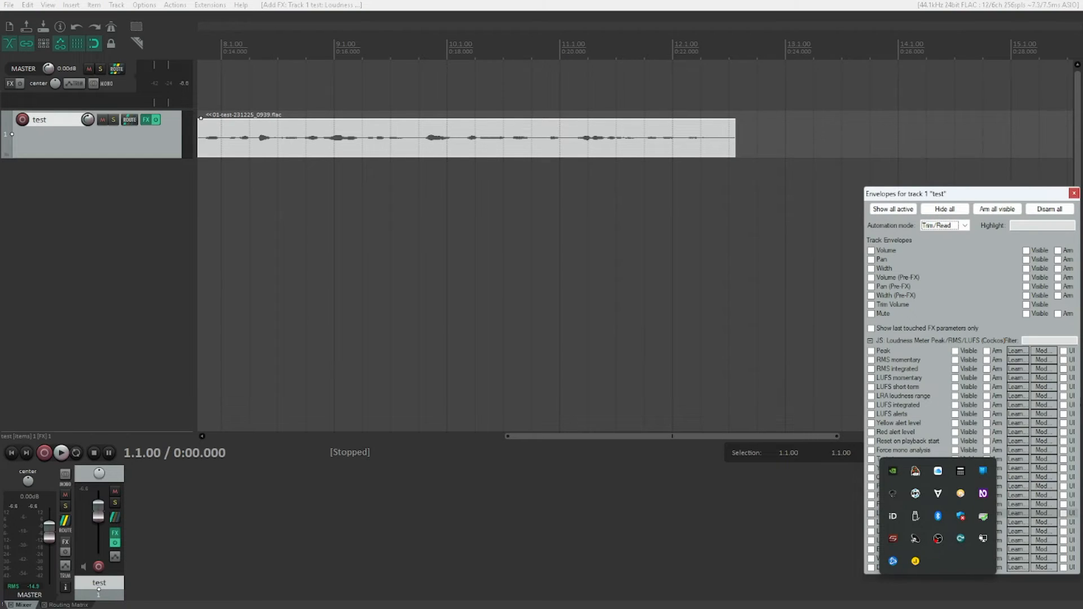
Set the test track's automation mode to Write and close the envelope settings.
left_click(944, 225)
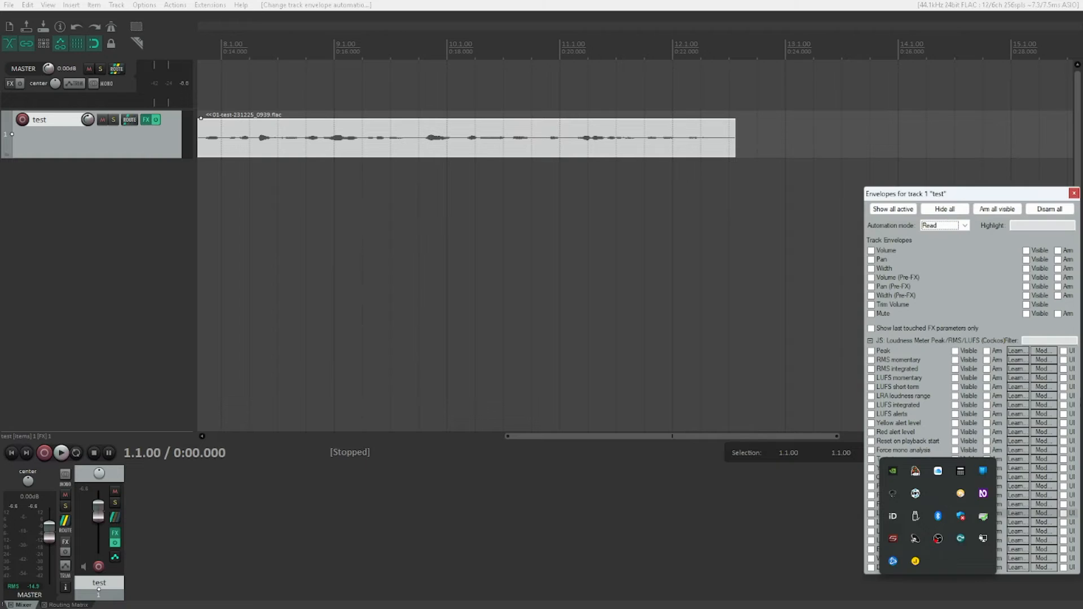
left_click(944, 226)
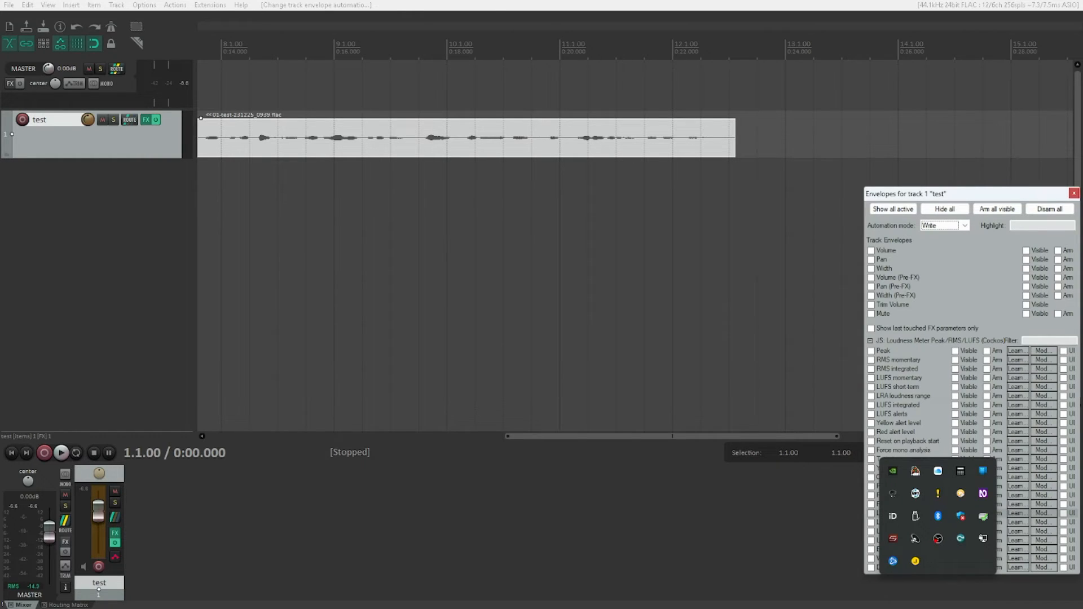
left_click(1075, 193)
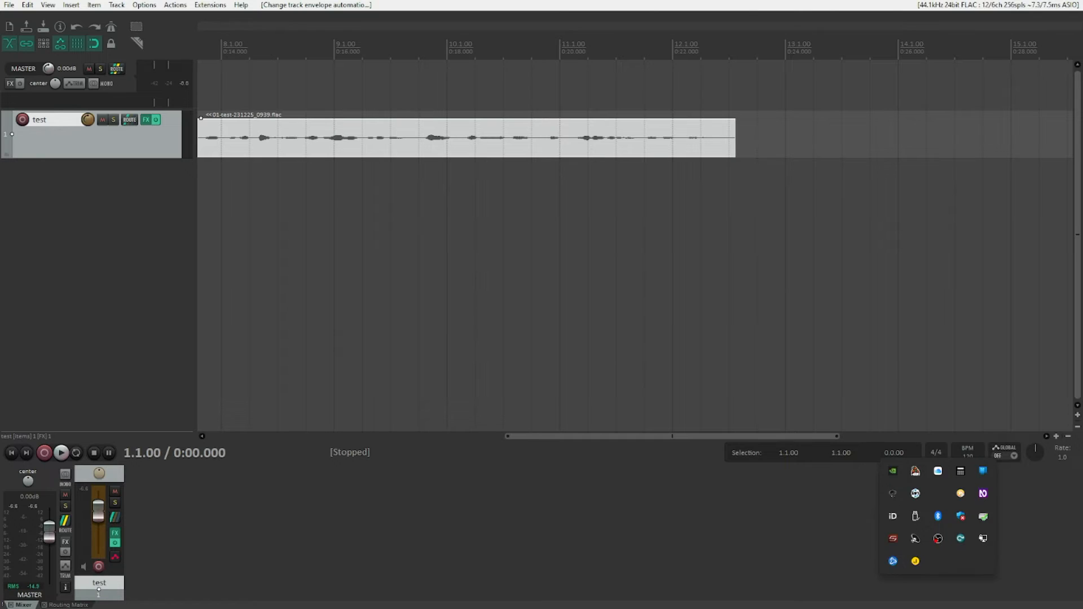
Play through the recording to write the LUFS-M output envelope, then stop.
left_click(61, 453)
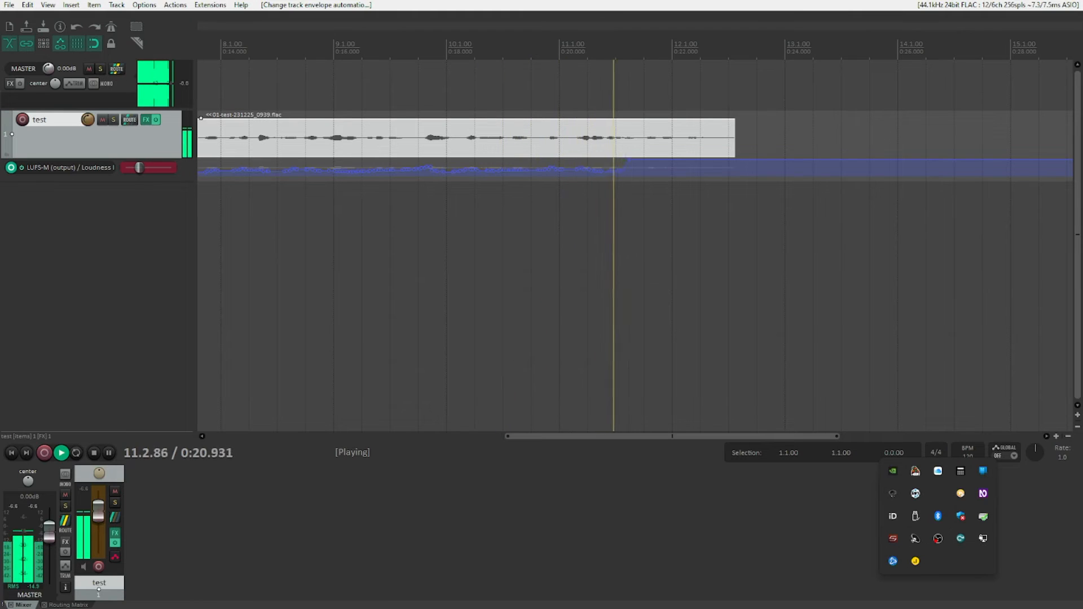
left_click(93, 453)
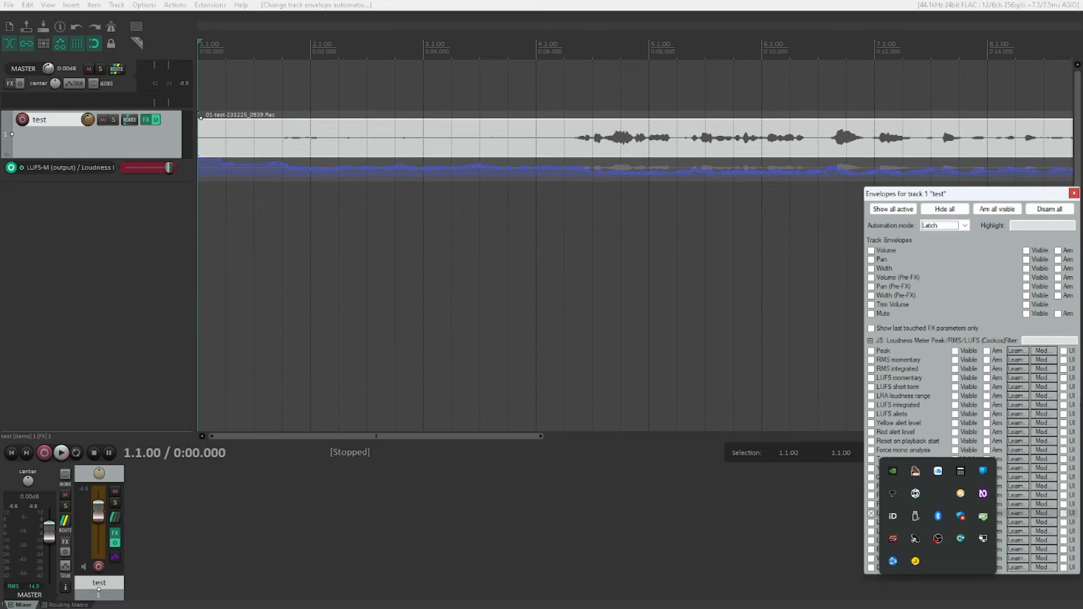
Return automation to Trim/Read, show the Volume envelope and paste the copied LUFS-M points into it.
left_click(941, 226)
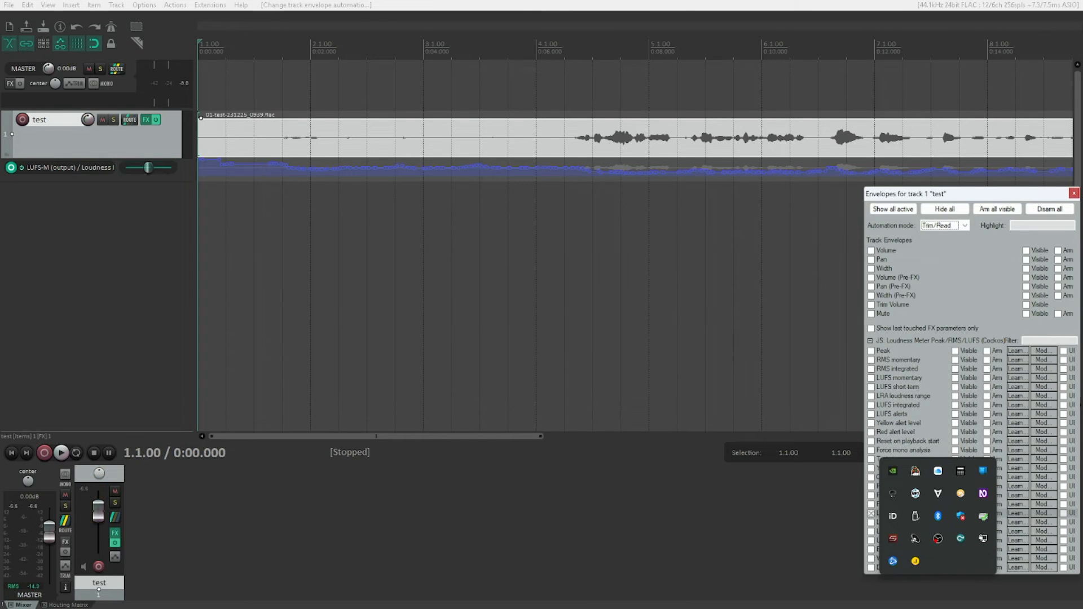
left_click(1073, 193)
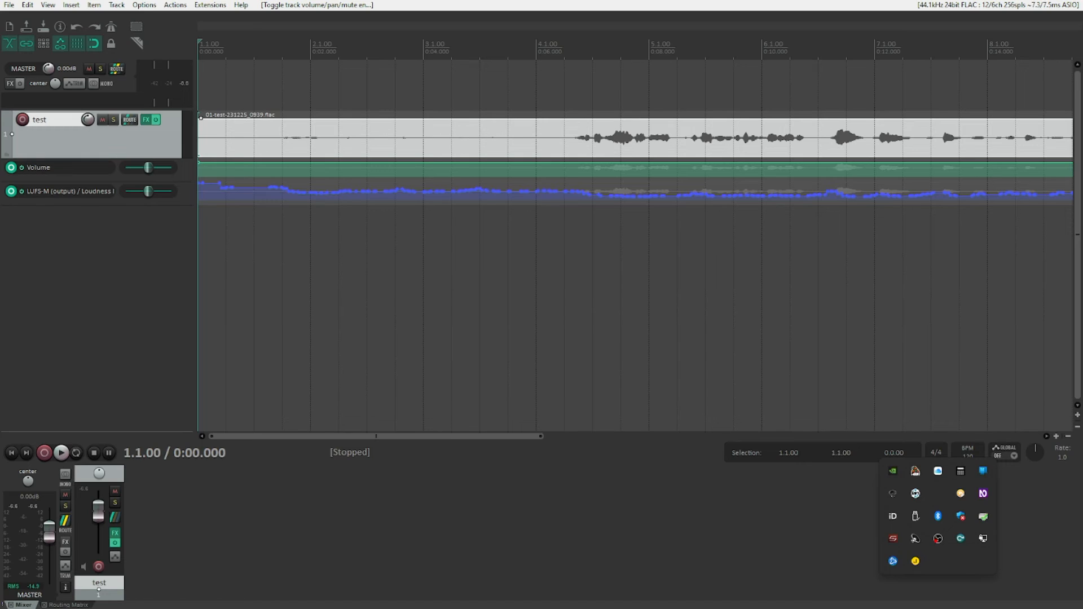
left_click(38, 167)
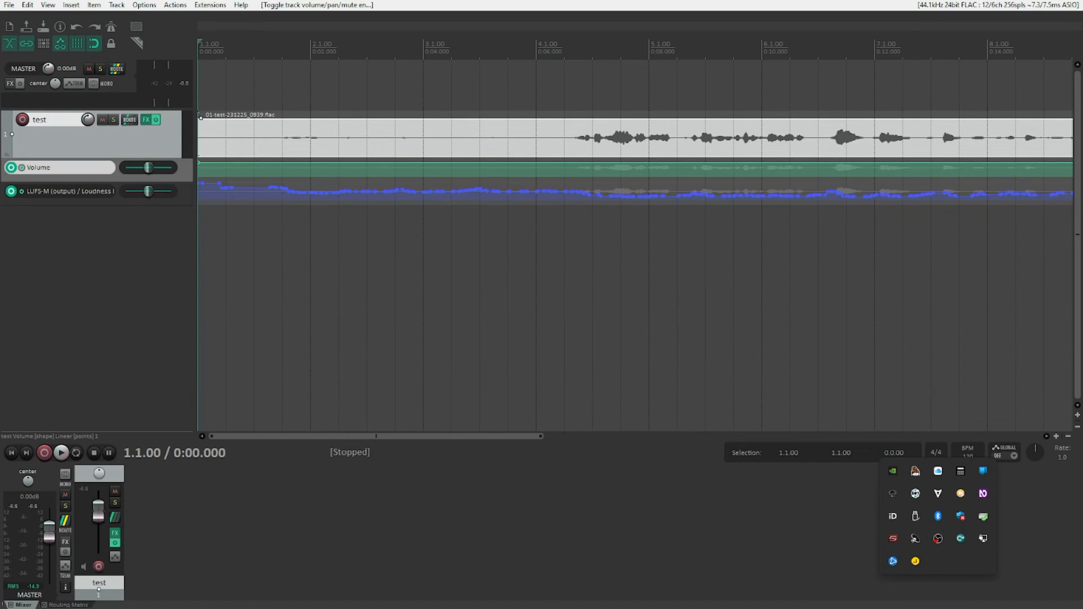
key("ctrl+v")
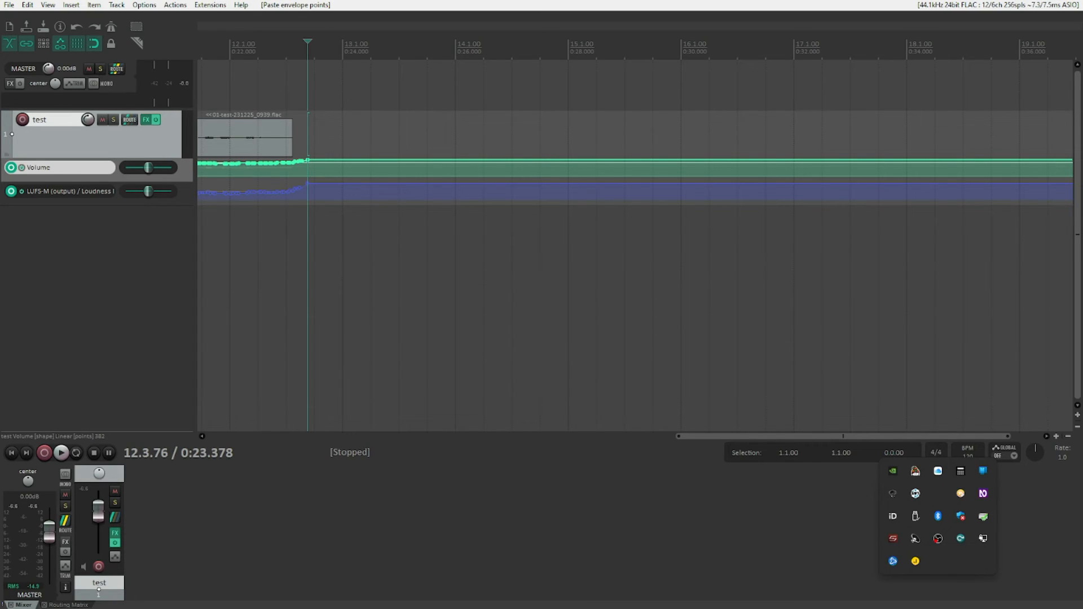
Clear and completely remove the LUFS-M envelope from the test track, confirming with Ja.
left_click(62, 192)
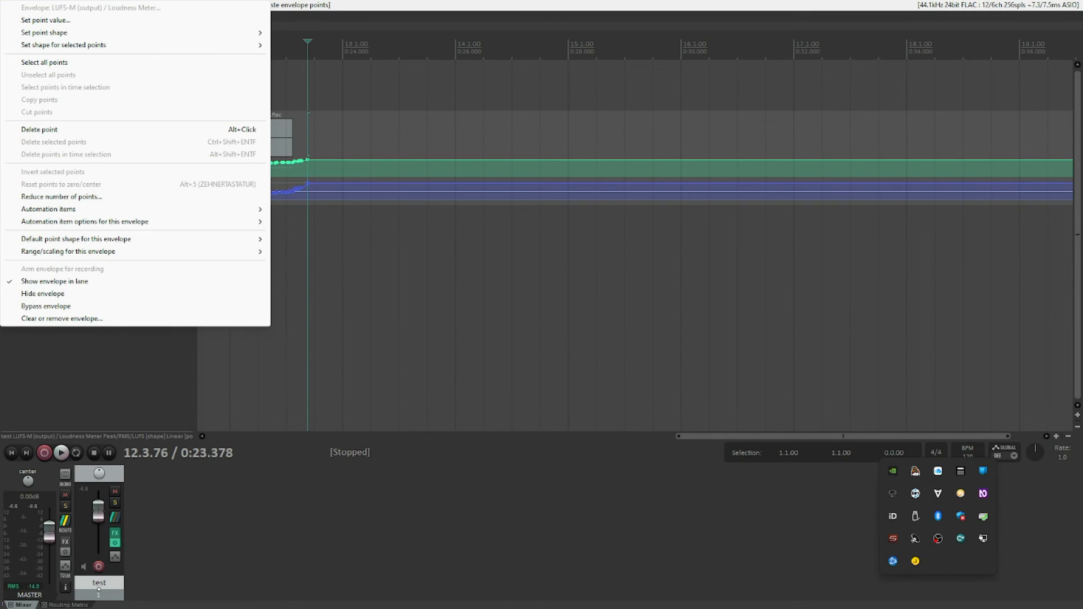
mouse_move(62, 318)
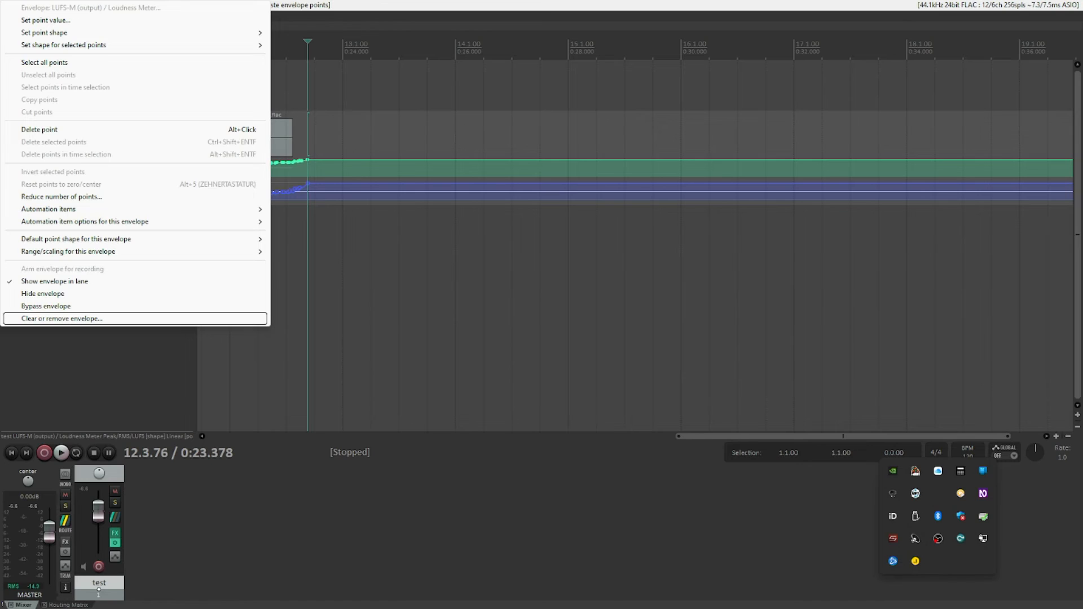
left_click(61, 319)
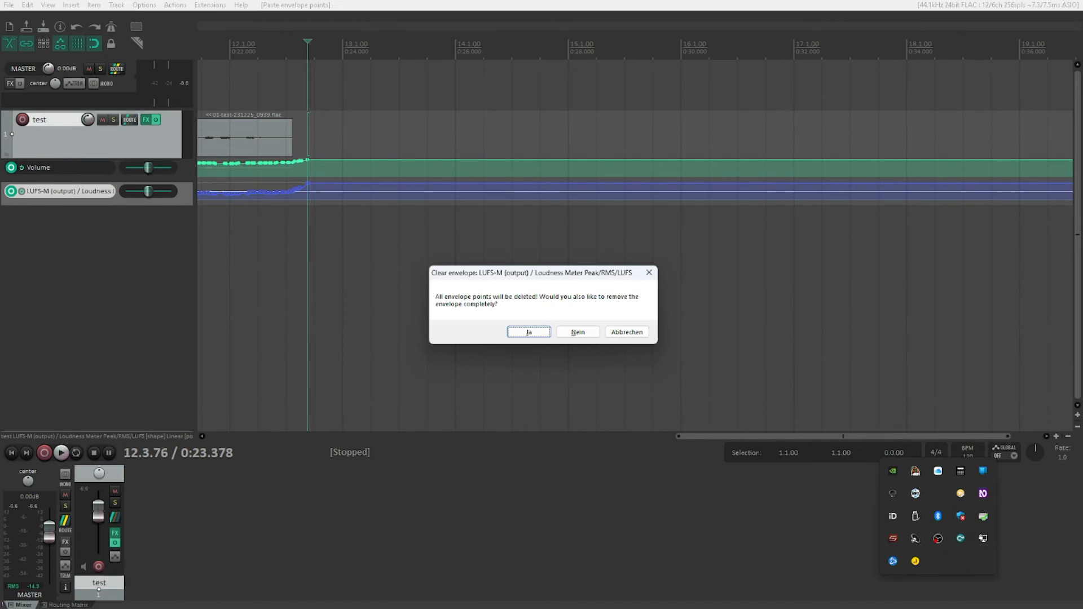
left_click(528, 332)
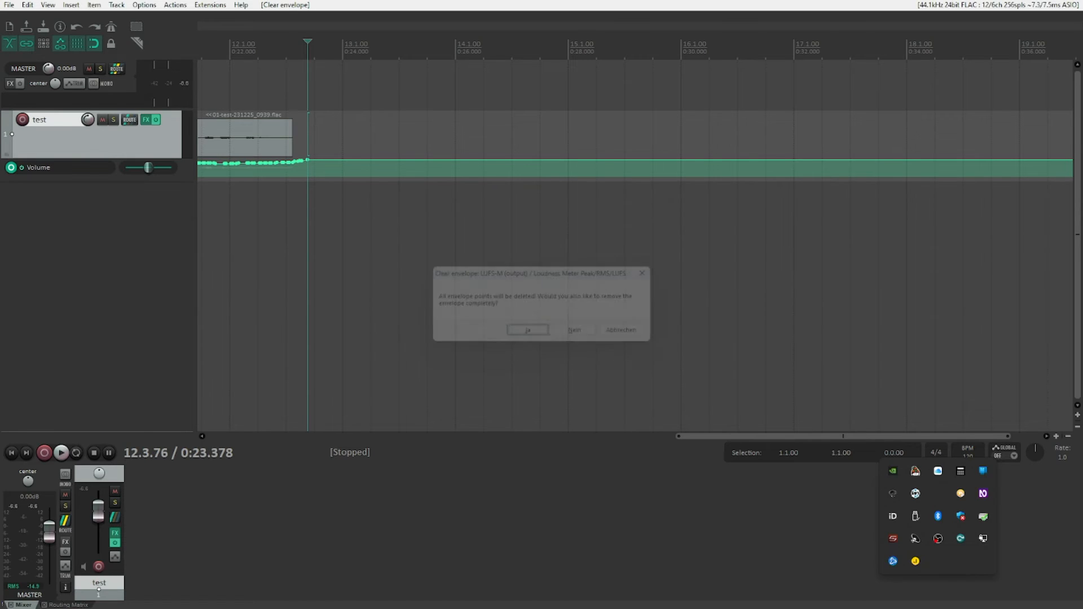
left_click(527, 329)
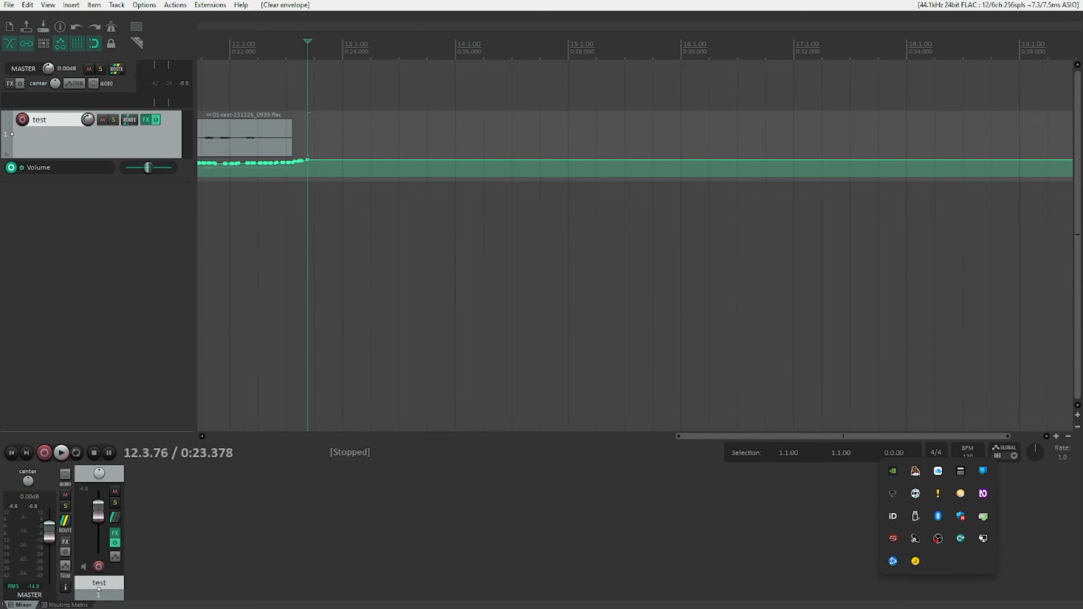
Remove the Loudness Meter plugin from the test track's FX chain, leaving it empty.
left_click(146, 120)
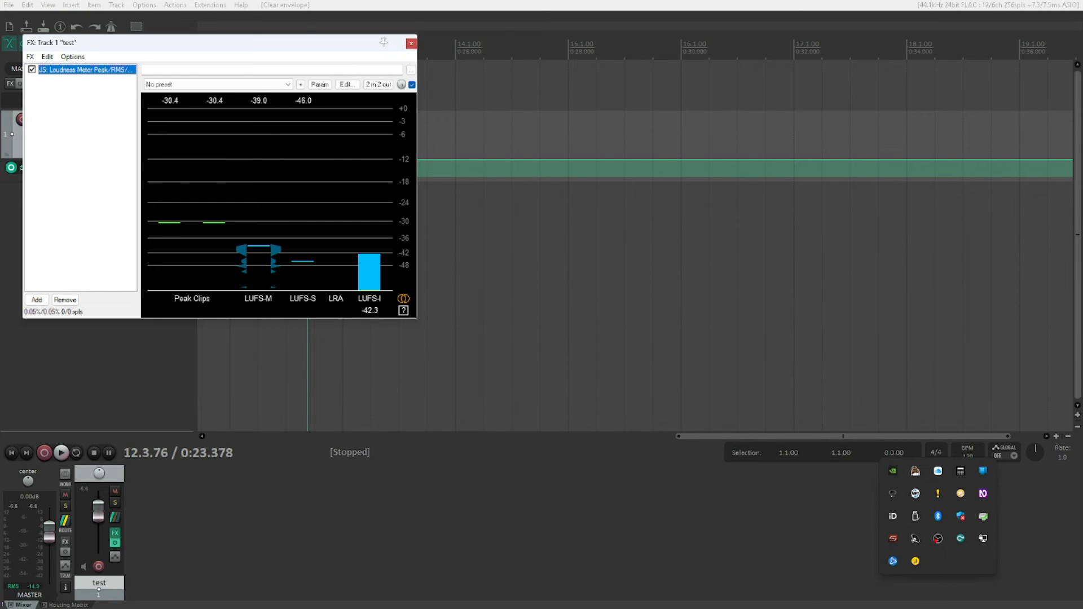
left_click(65, 299)
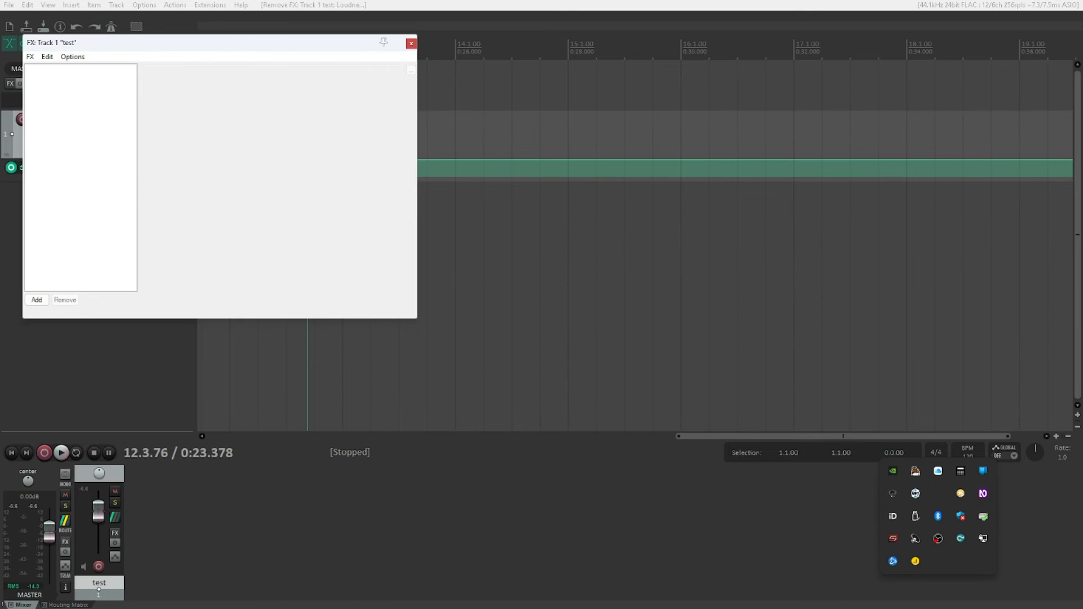
left_click(411, 43)
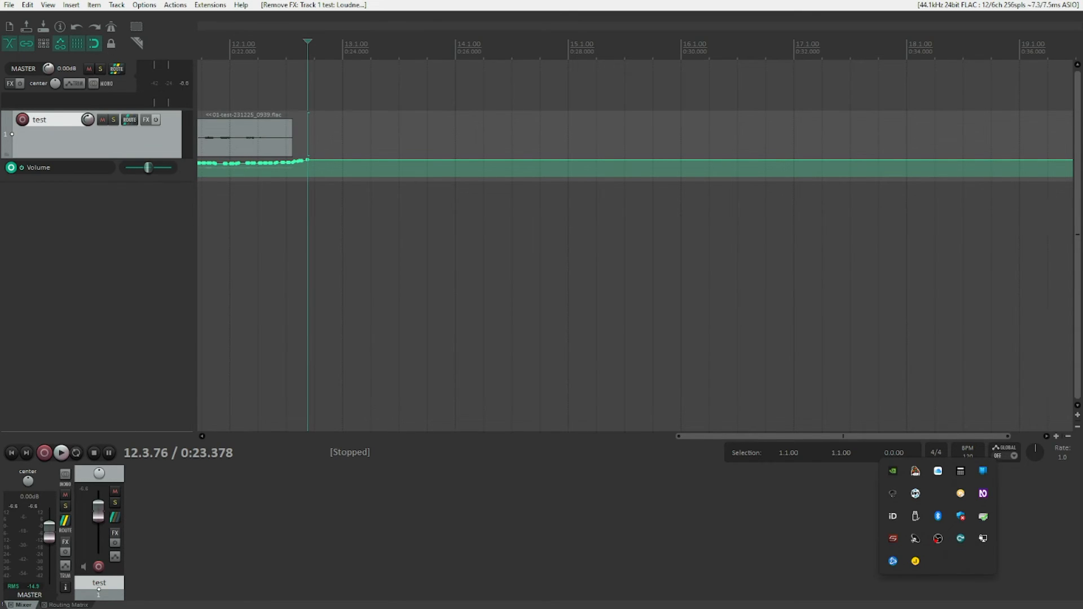
left_click(61, 454)
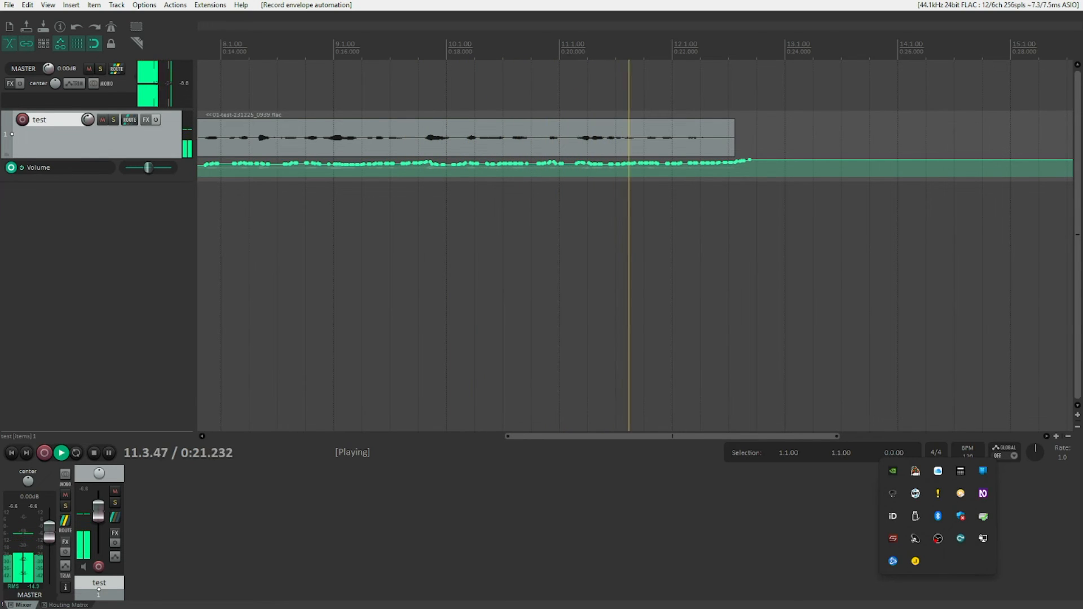
left_click(93, 453)
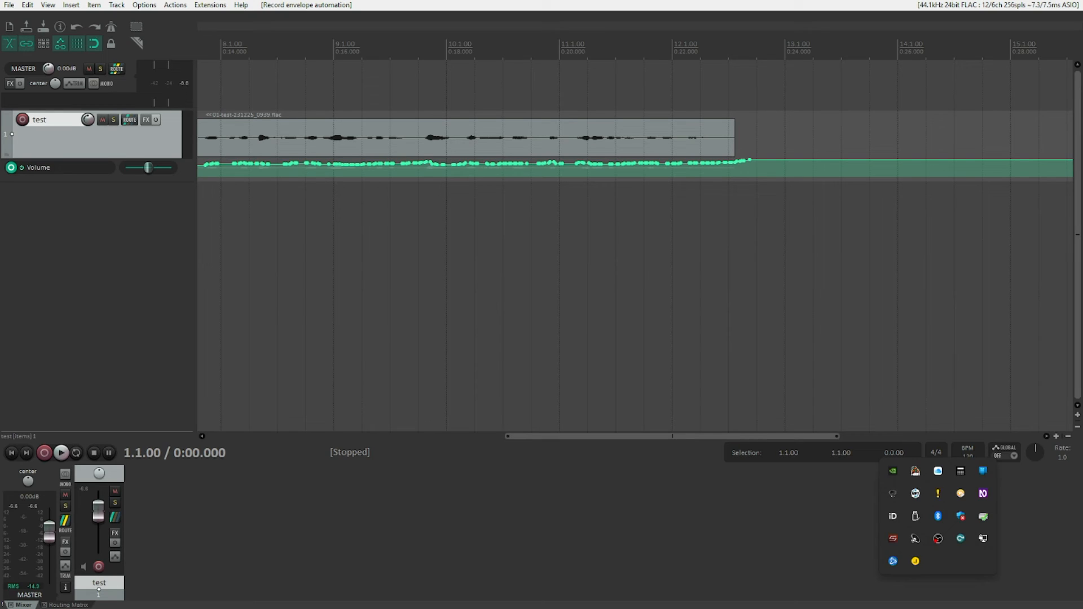
left_click(38, 167)
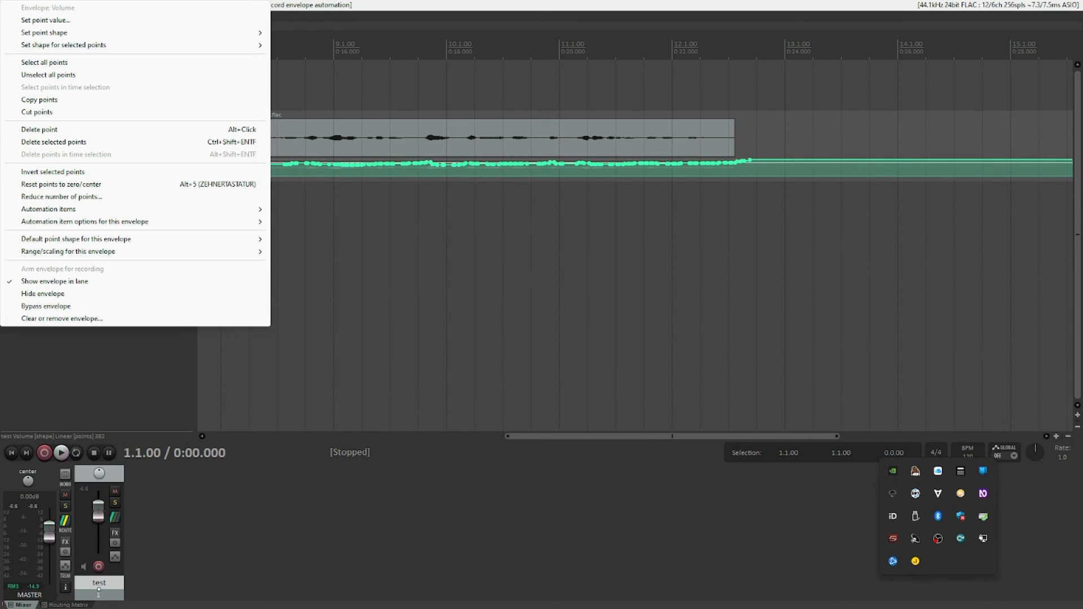
mouse_move(45, 306)
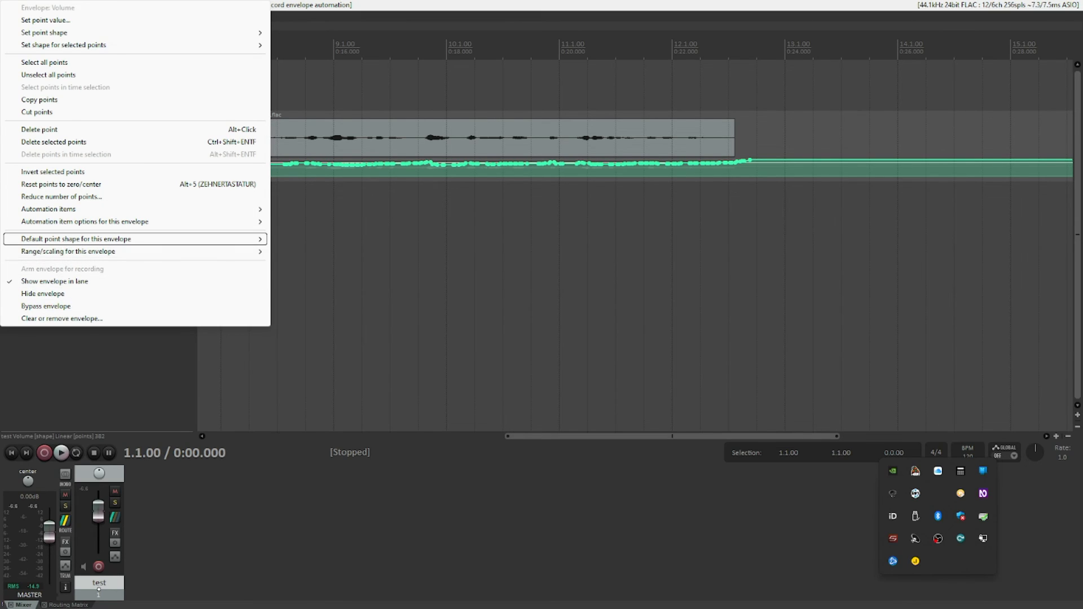
mouse_move(48, 209)
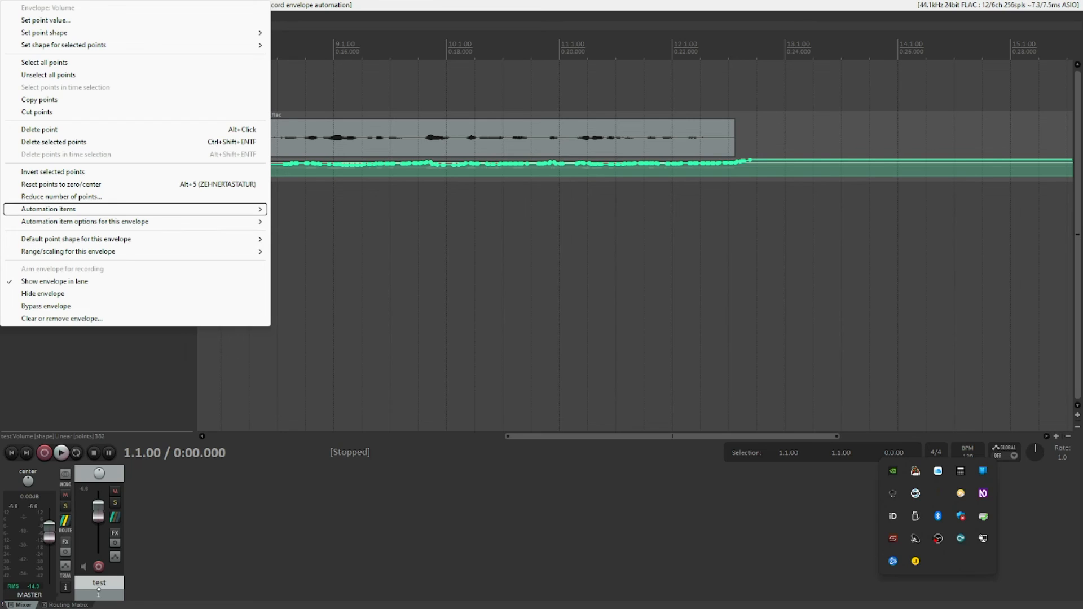
mouse_move(61, 197)
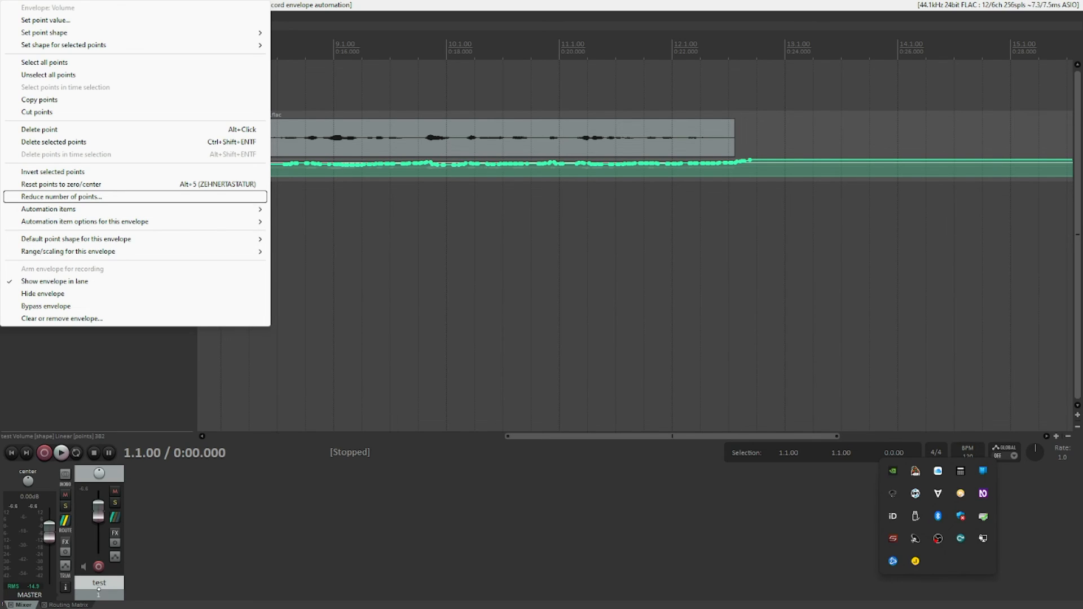
Bring up 'Reduce number of points' for the Volume envelope (382 points).
left_click(61, 197)
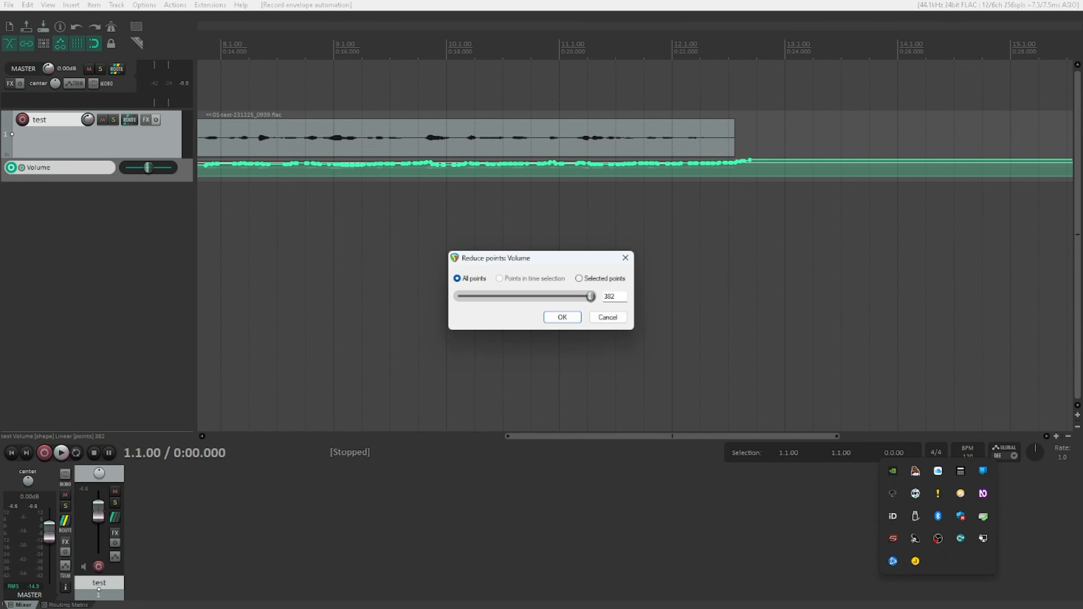
Reduce the Volume envelope from 382 to 20 points and play back the result.
triple_click(610, 295)
type("20")
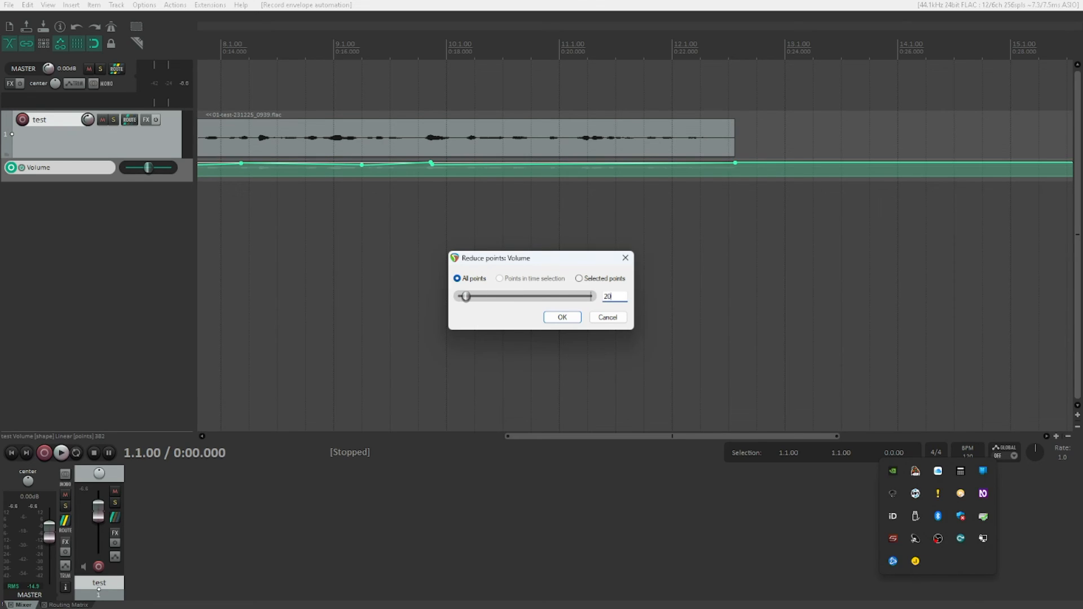
left_click(561, 317)
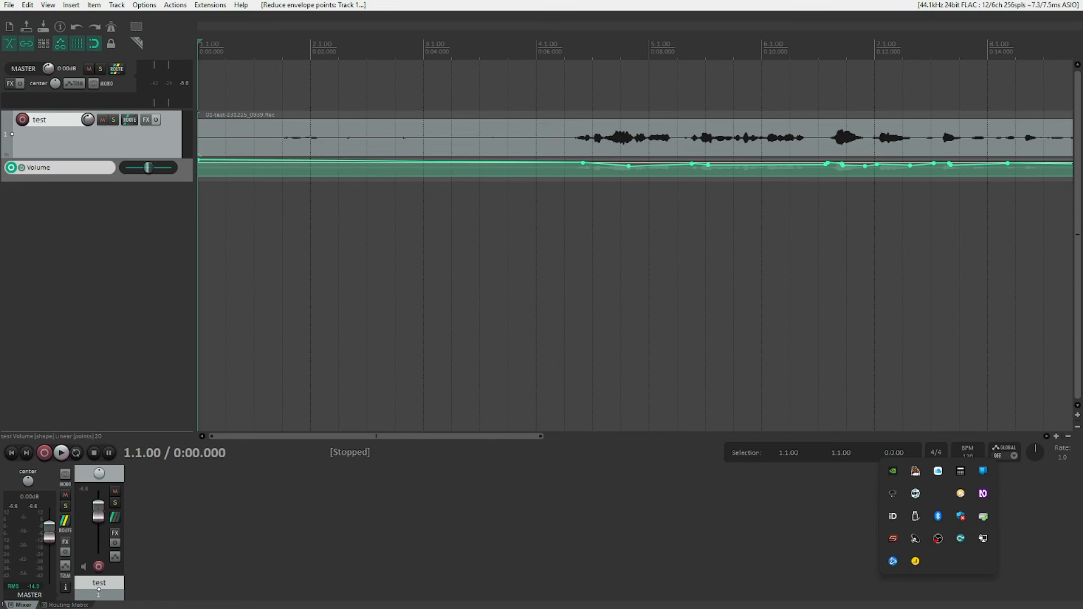
left_click(60, 453)
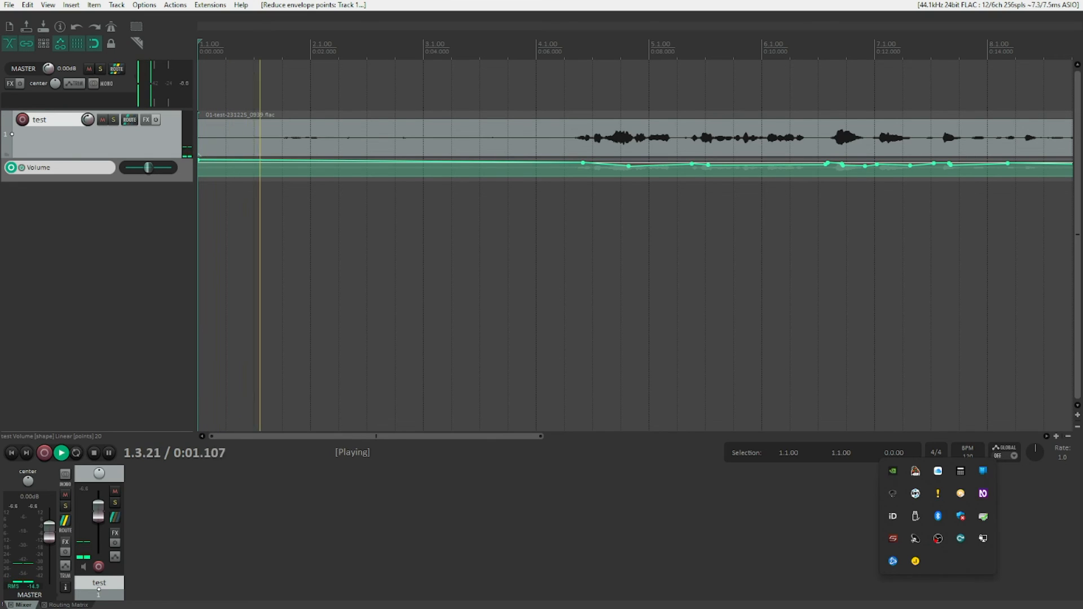